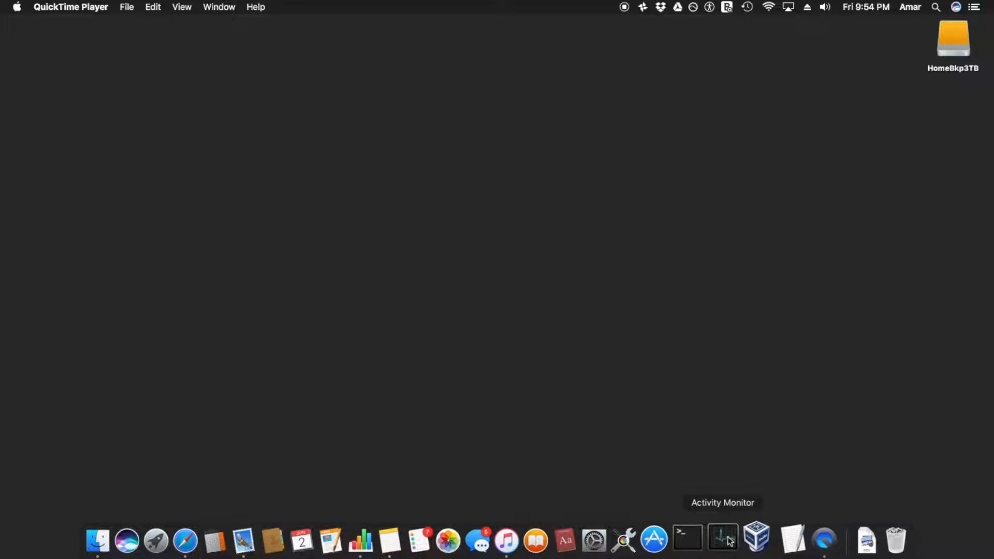
Launch Activity Monitor from the Dock onto its Energy view of the last 8 hours
left_click(722, 540)
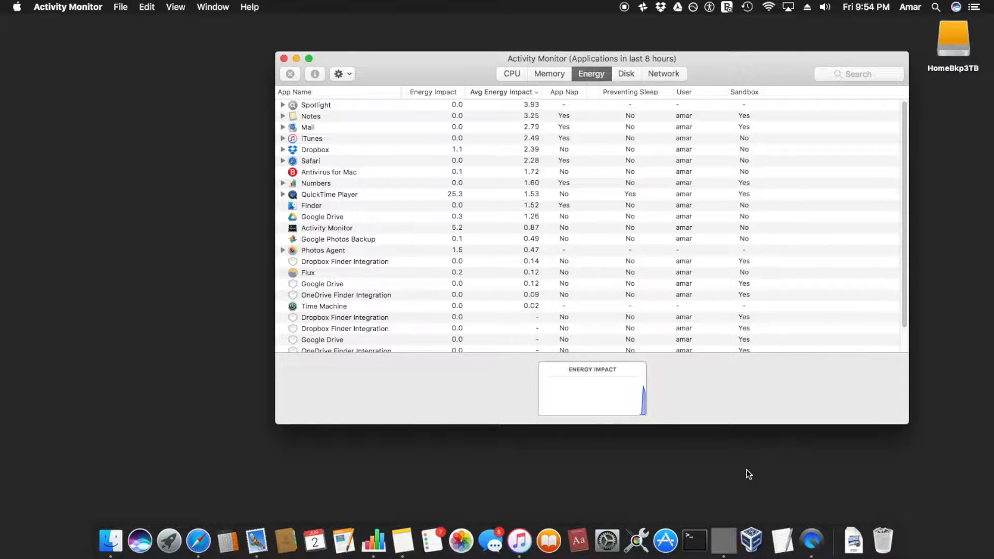
mouse_move(612, 237)
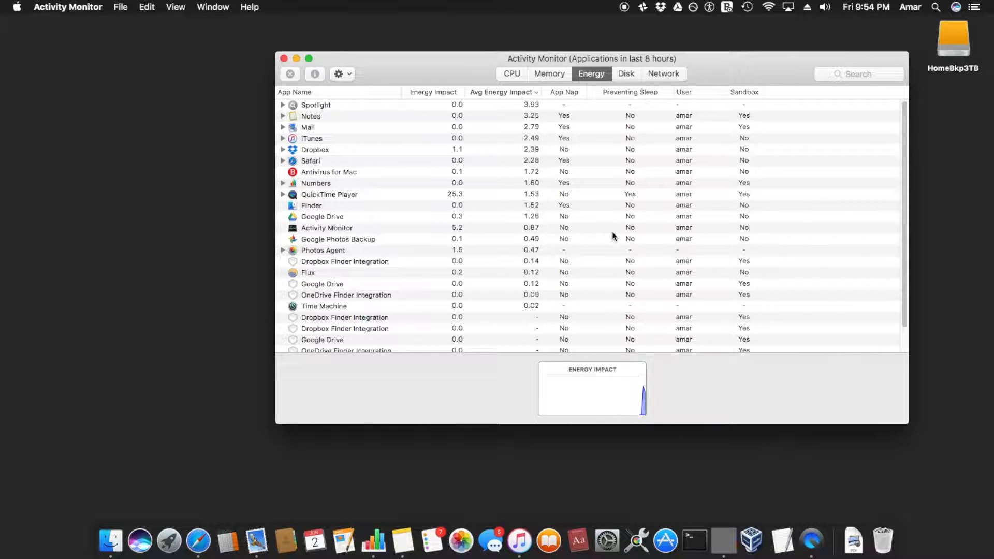
mouse_move(517, 128)
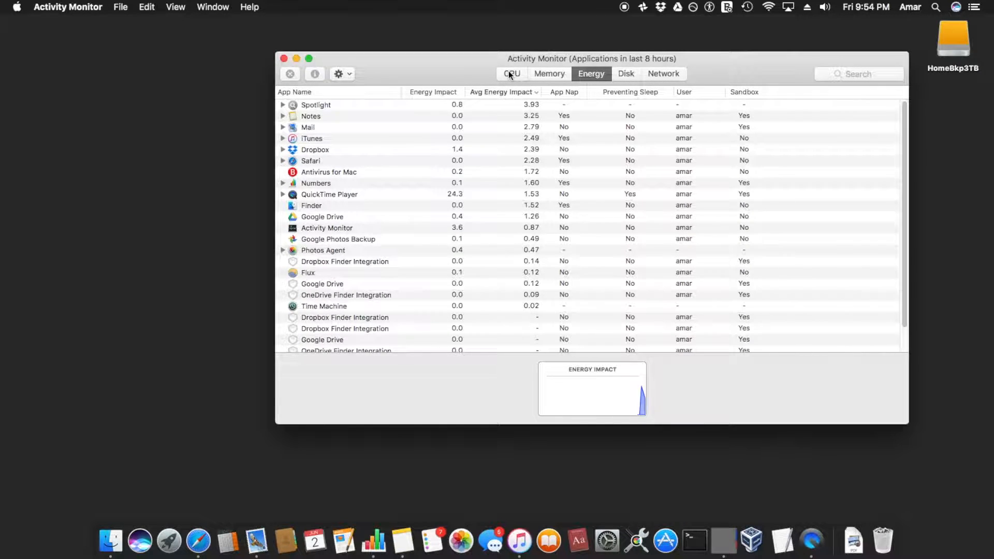
Show all processes by CPU usage and select photoanalysisd at the top
left_click(511, 73)
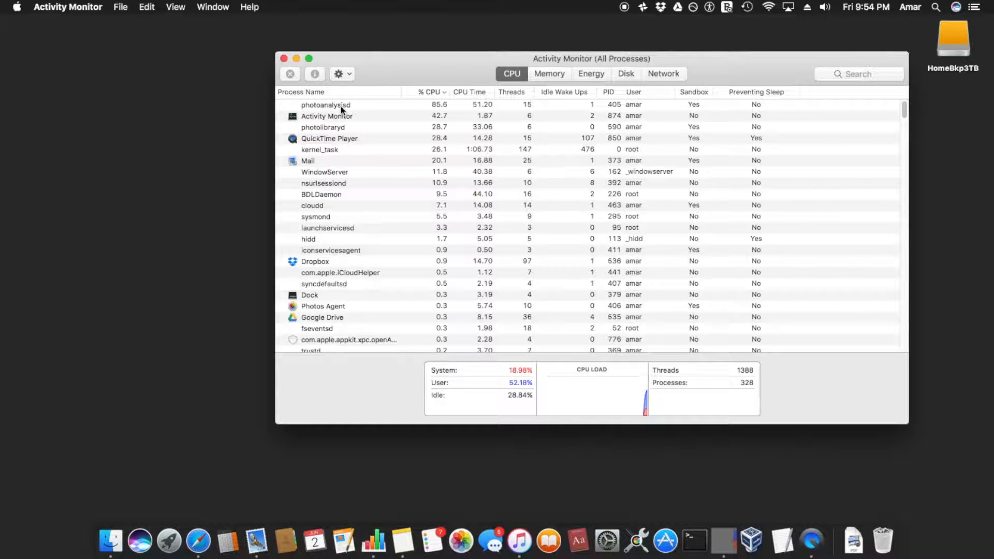
left_click(327, 104)
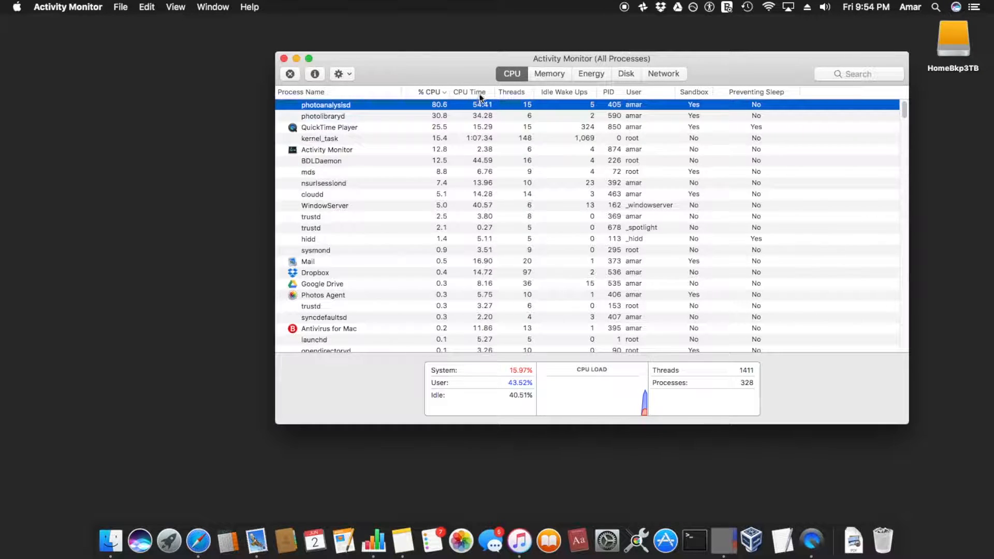
mouse_move(410, 130)
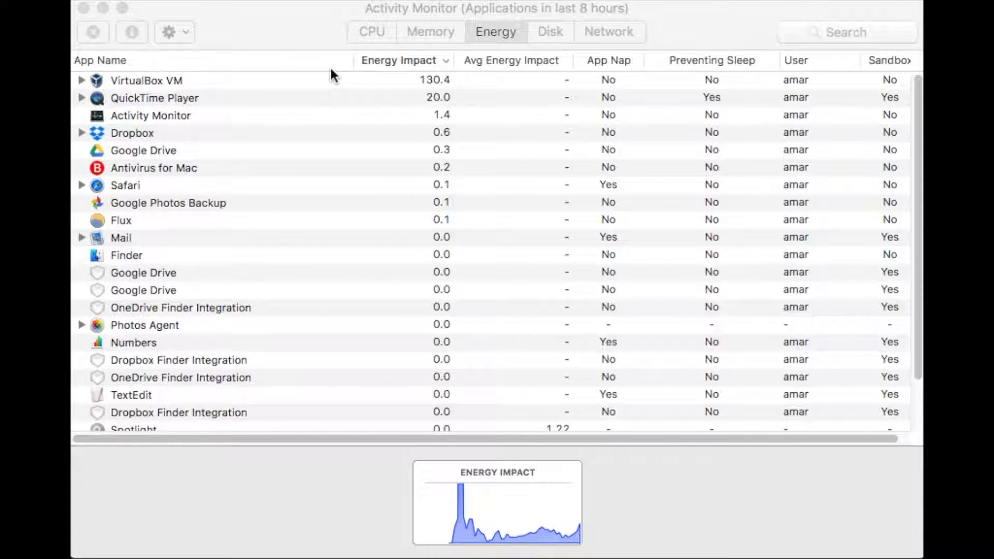
left_click(371, 32)
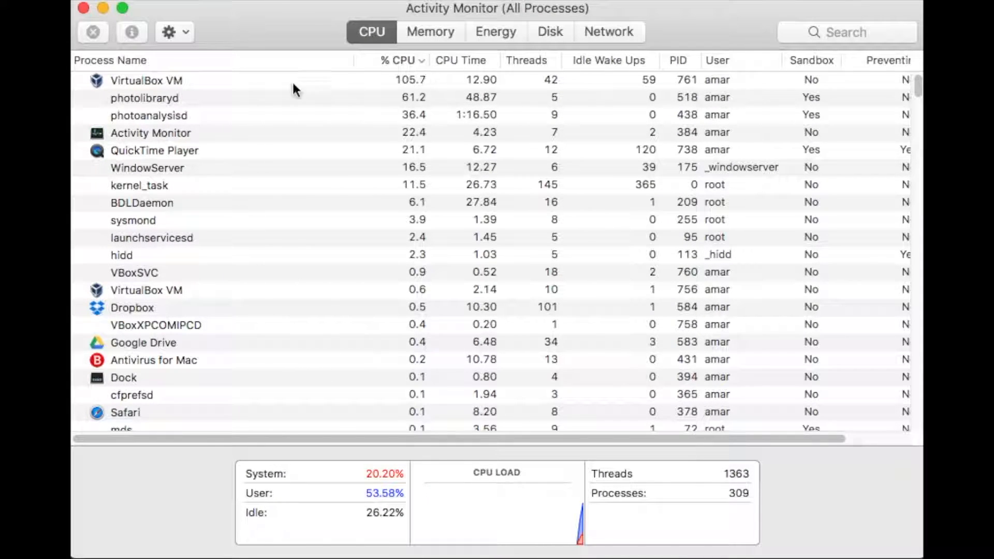
left_click(147, 80)
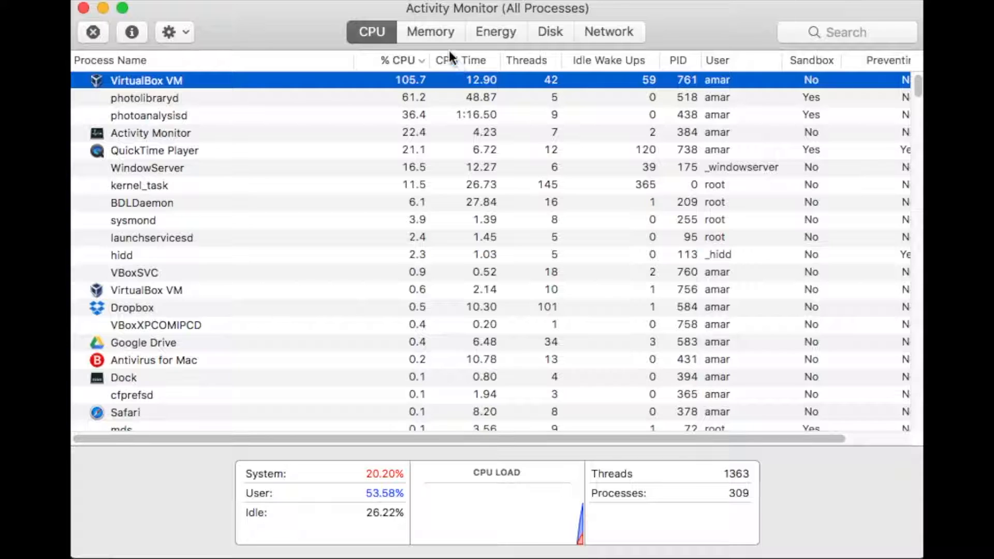
left_click(496, 32)
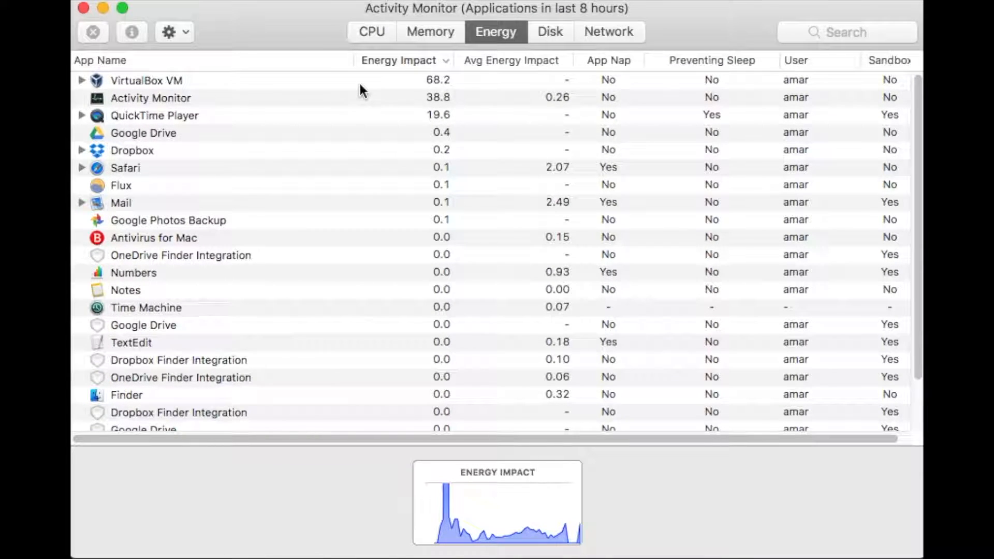
left_click(146, 80)
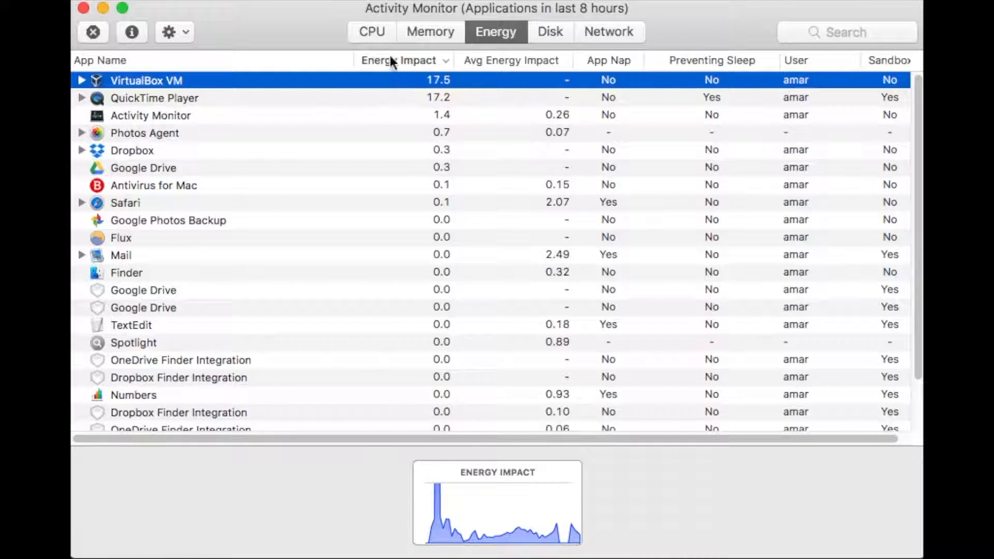
Compare photolibraryd's CPU usage with QuickTime Player's energy impact, ending on the CPU list
left_click(371, 32)
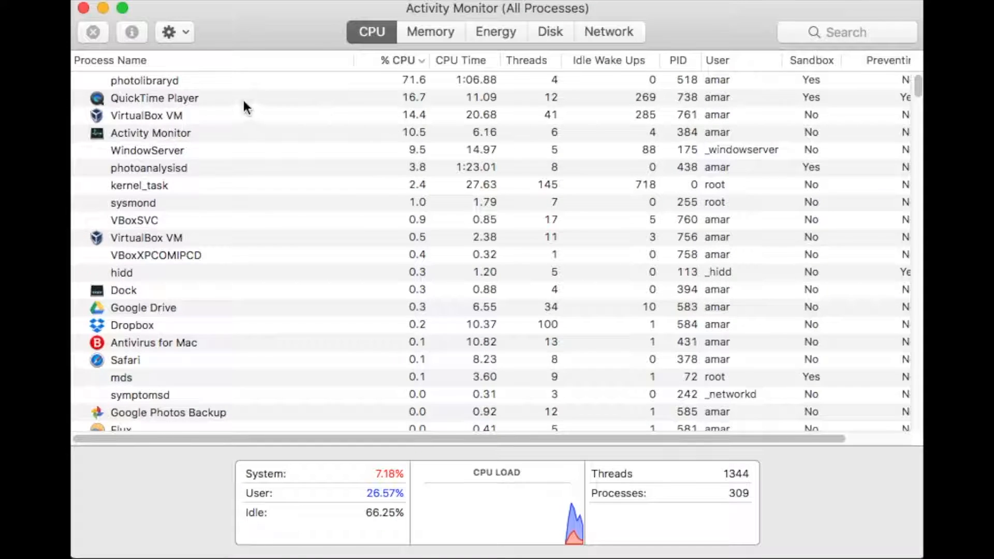
left_click(145, 80)
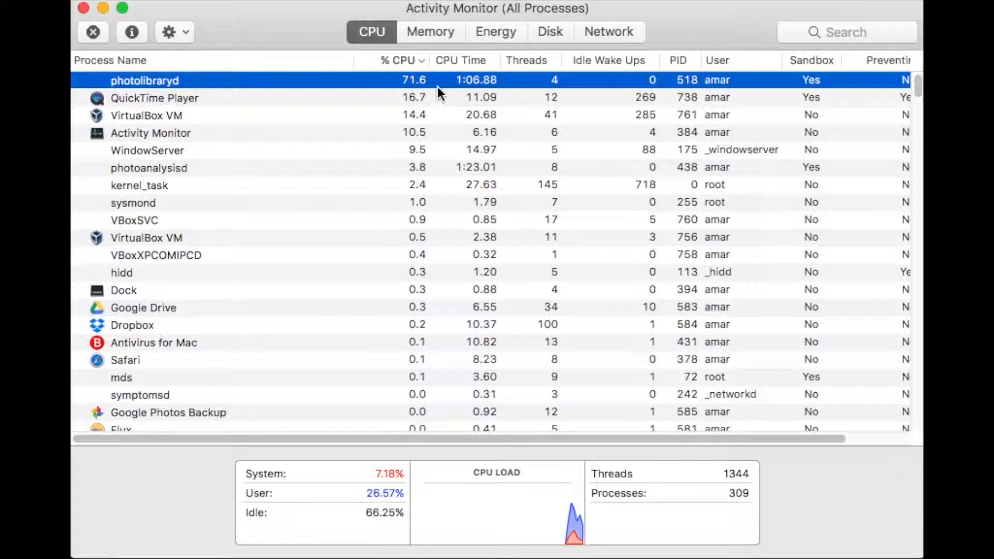
left_click(496, 31)
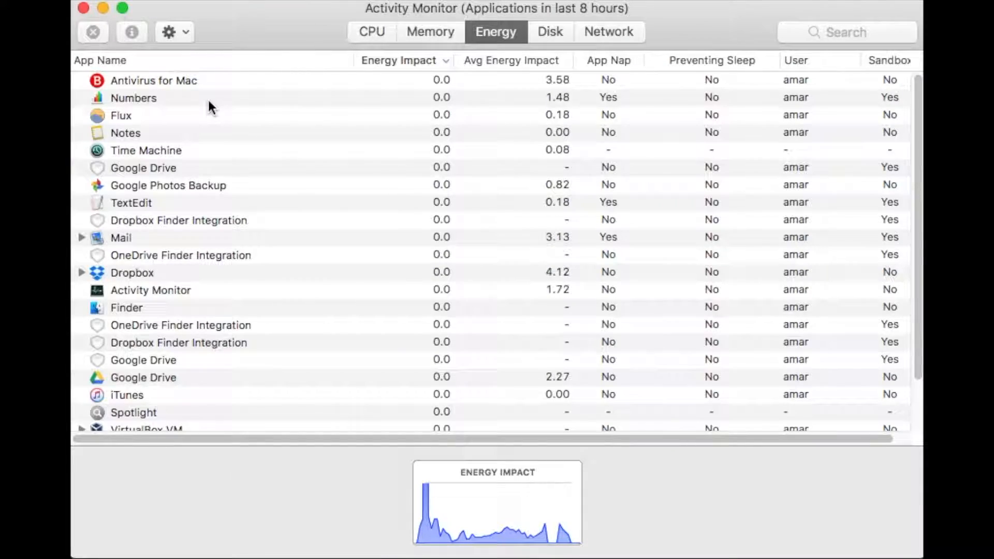
left_click(397, 60)
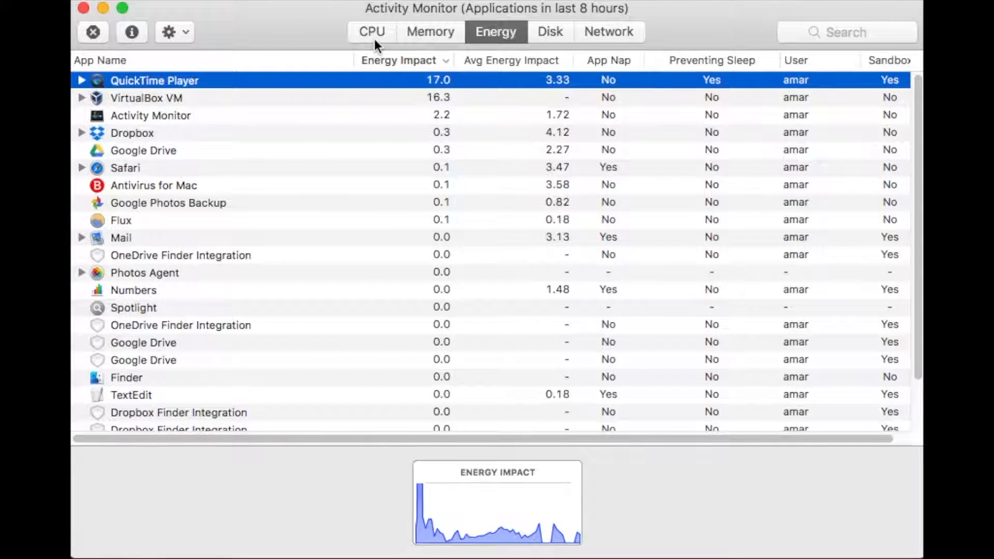
left_click(371, 32)
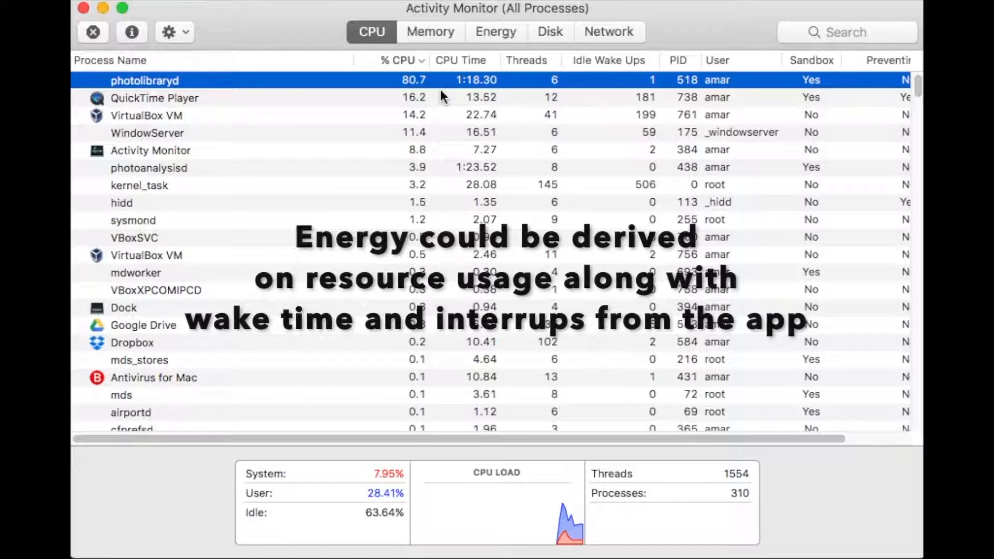
Return to the energy impact list, where QuickTime Player ranks above VirtualBox VM
left_click(496, 31)
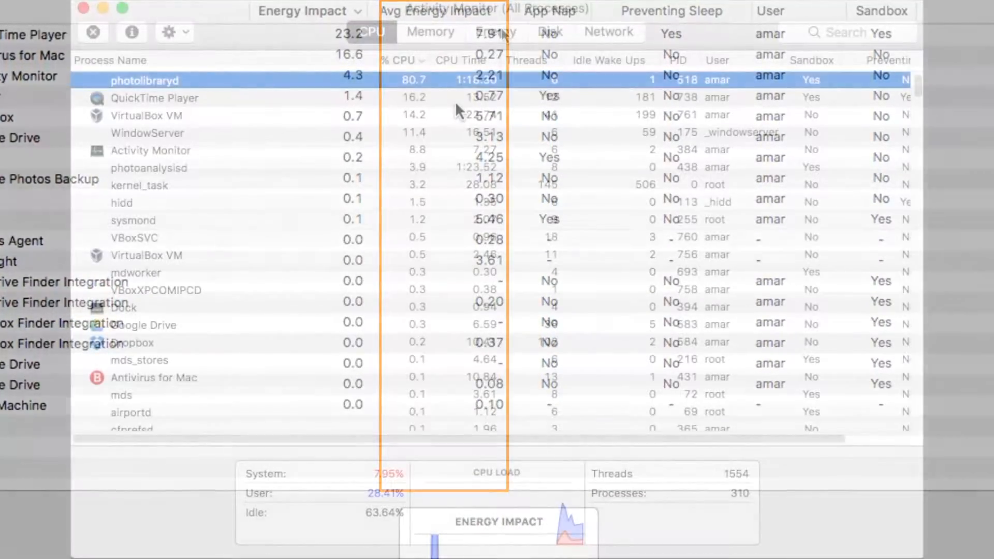
left_click(495, 32)
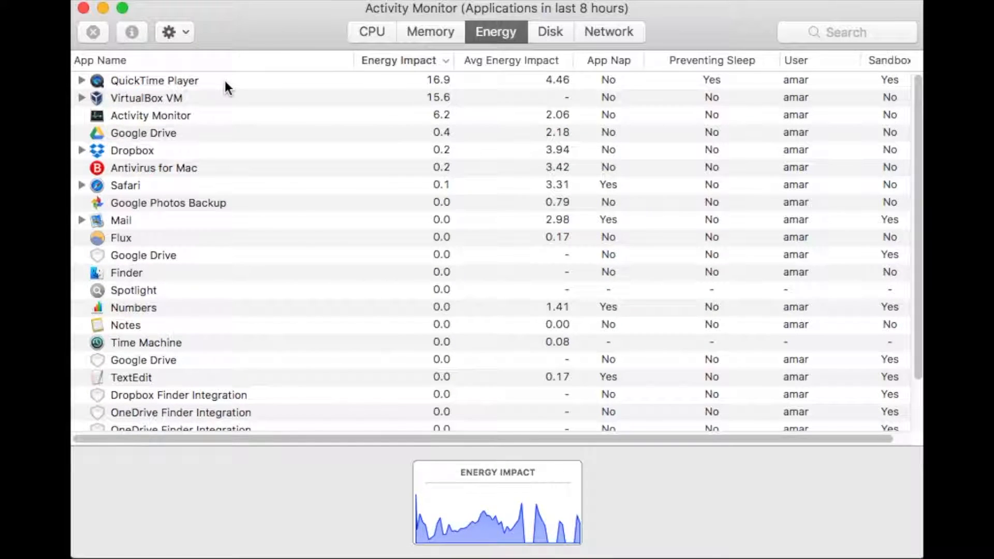
Compare VirtualBox VM and QuickTime Player between the energy list and CPU usage
left_click(154, 80)
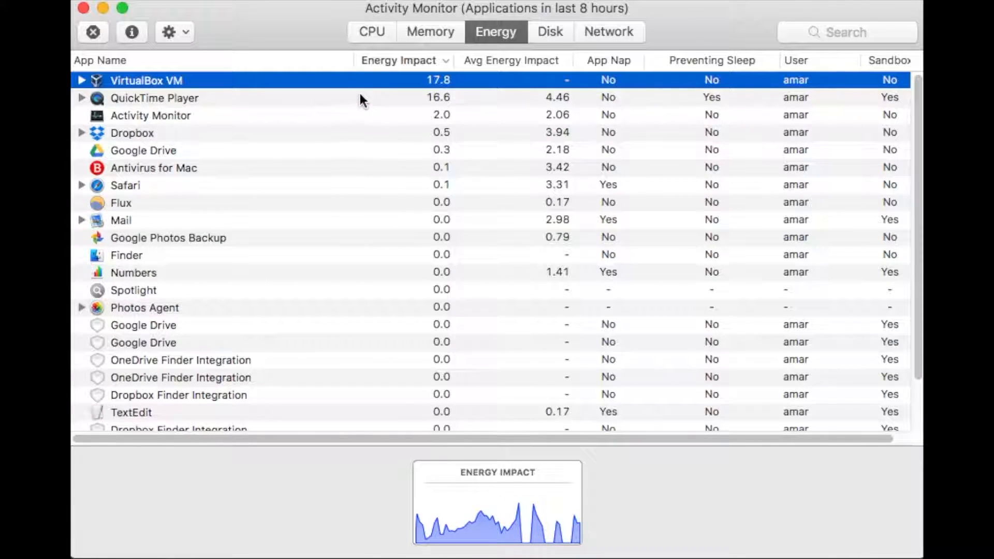
left_click(370, 32)
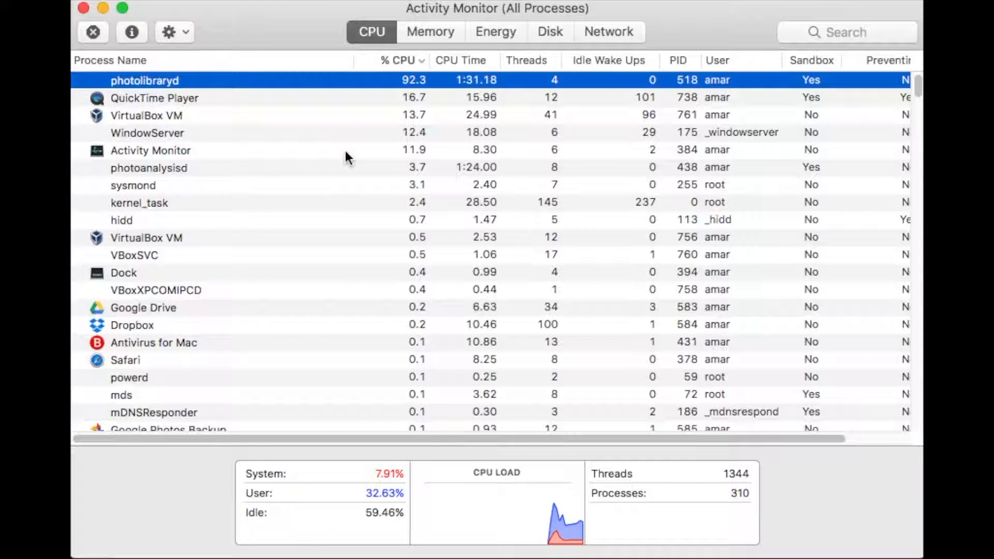
mouse_move(540, 176)
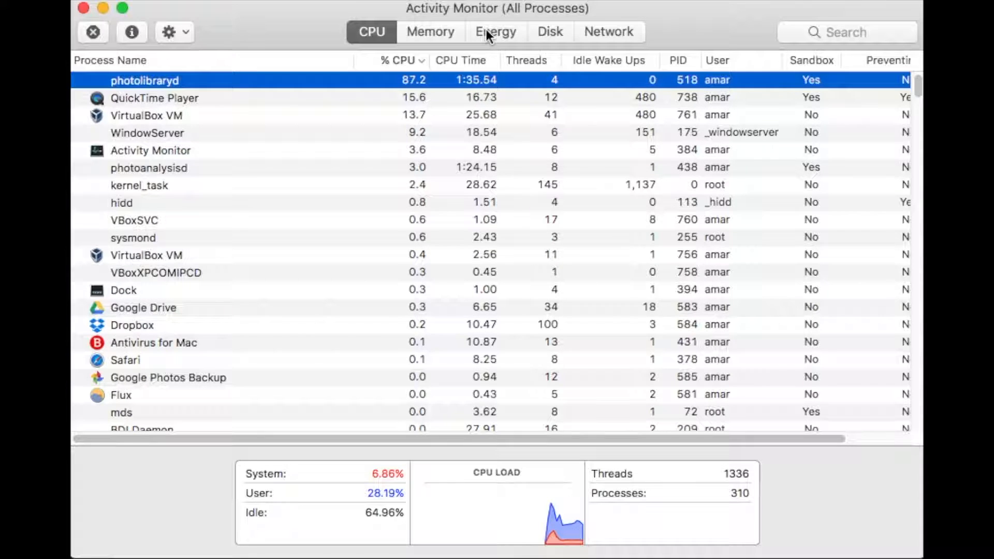
mouse_move(496, 32)
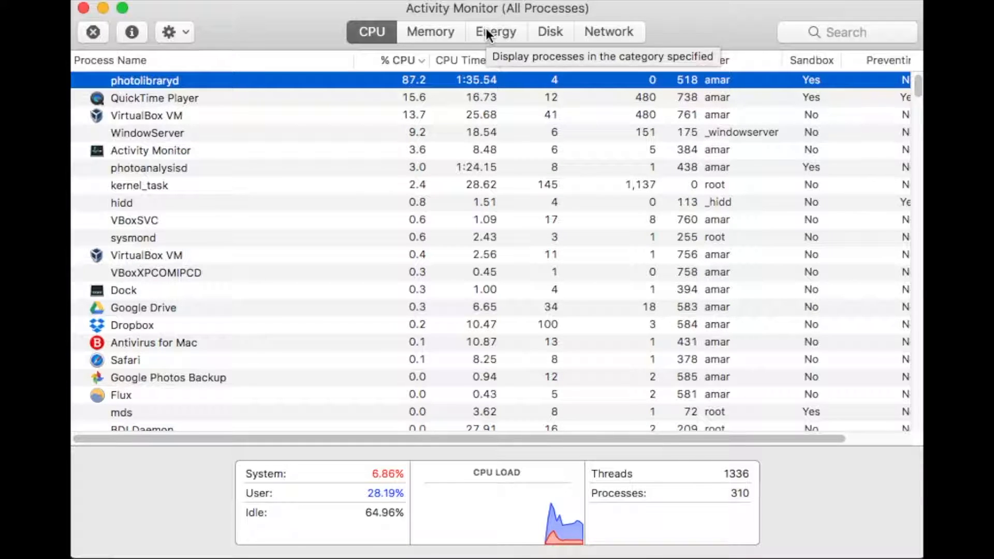
left_click(495, 32)
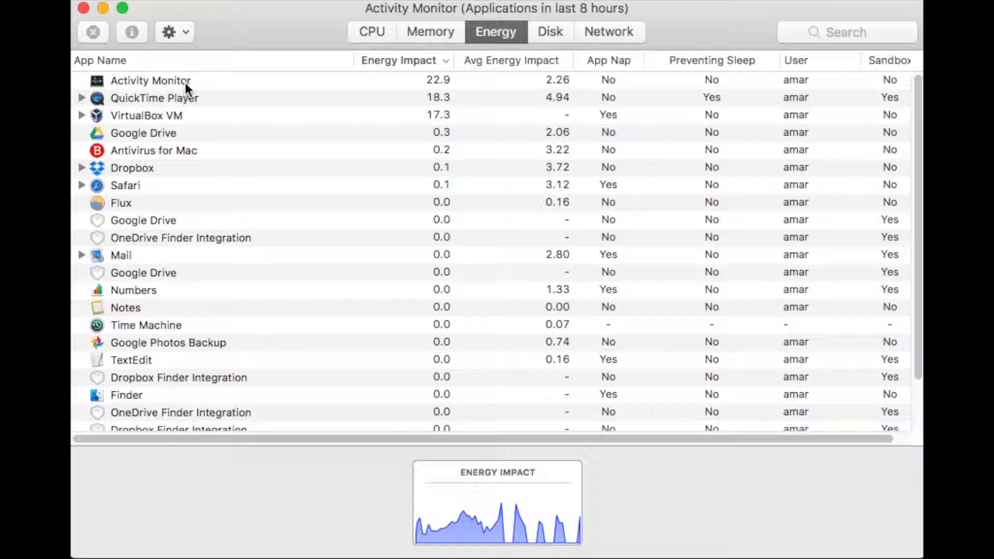
left_click(398, 60)
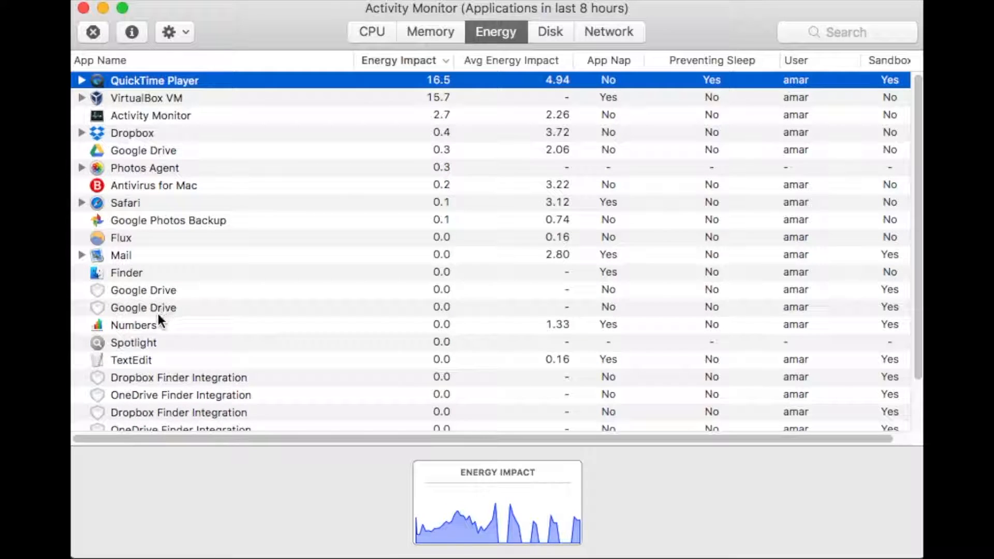
mouse_move(181, 171)
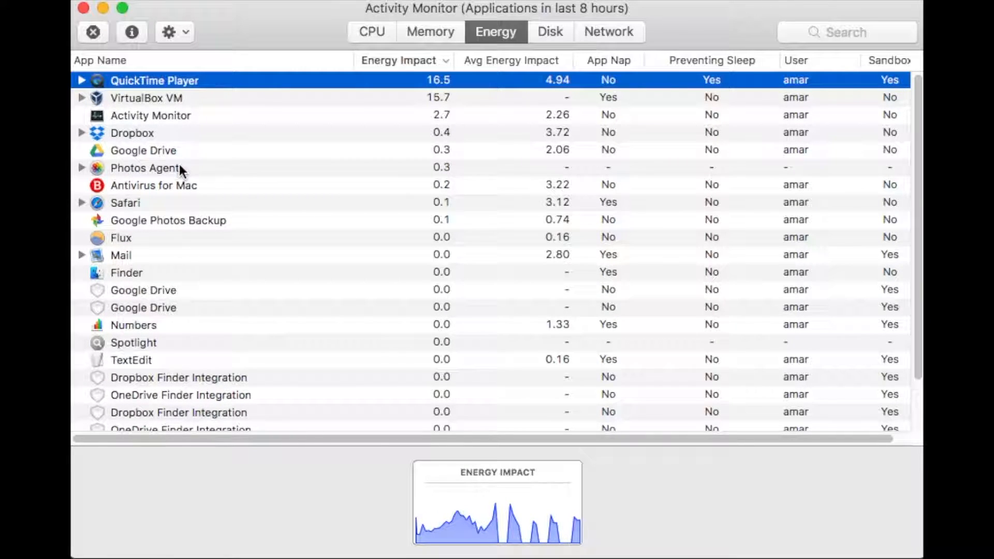
Alternate energy and CPU views, ending on the CPU list with QuickTime Player at 25.4% CPU
left_click(145, 168)
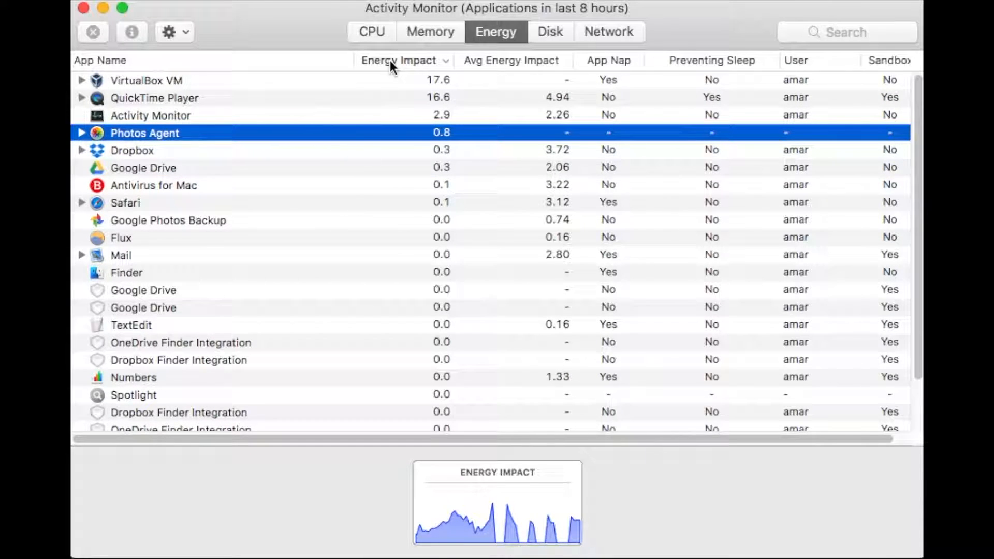
left_click(372, 32)
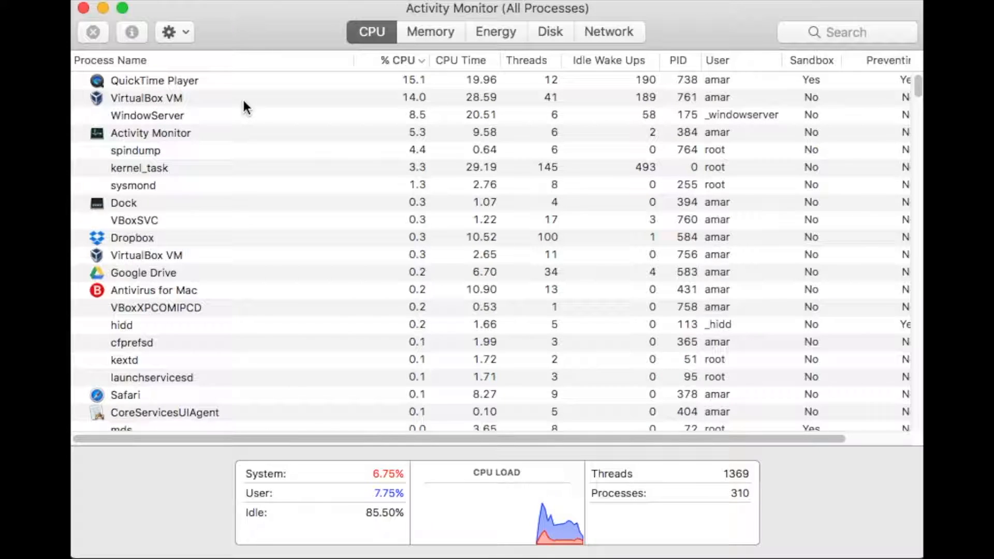
mouse_move(400, 128)
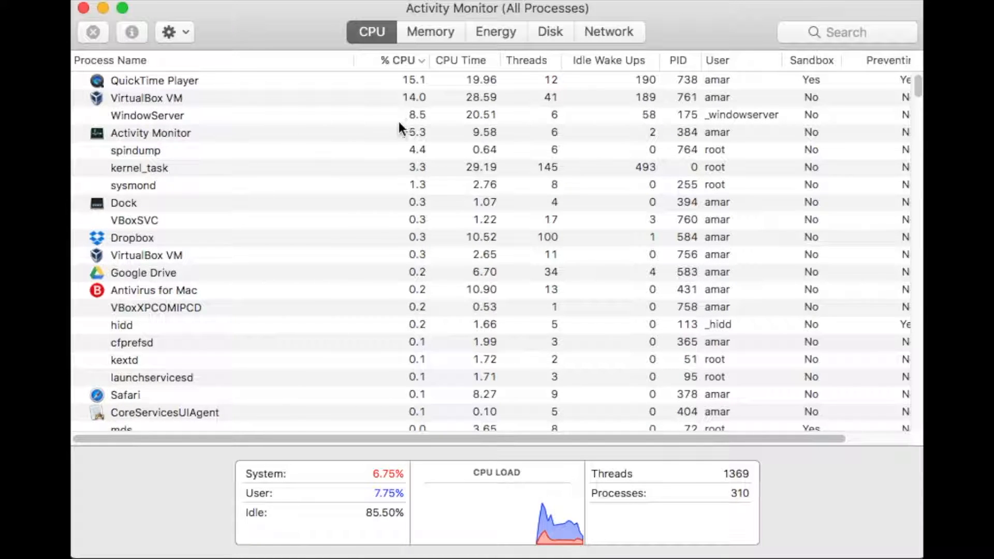
mouse_move(496, 33)
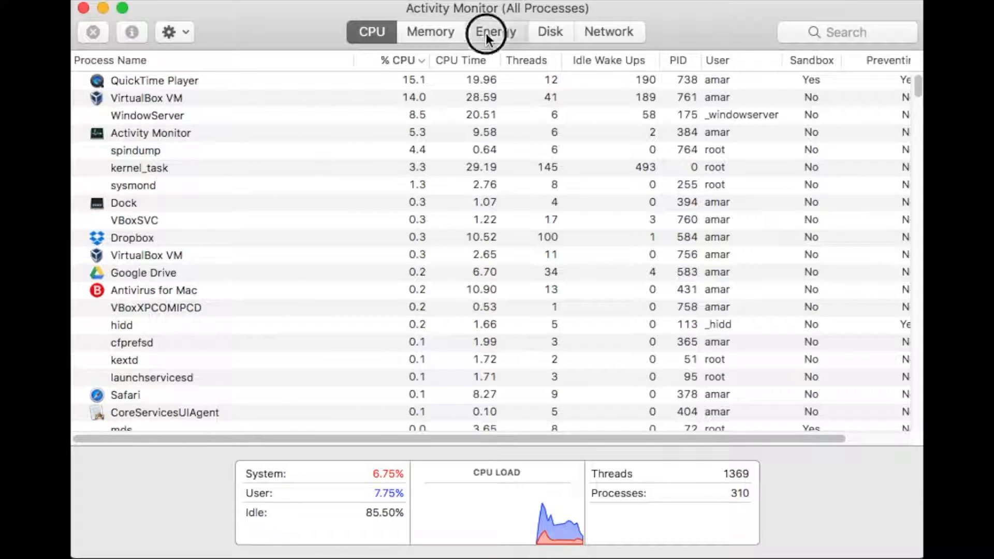
left_click(495, 32)
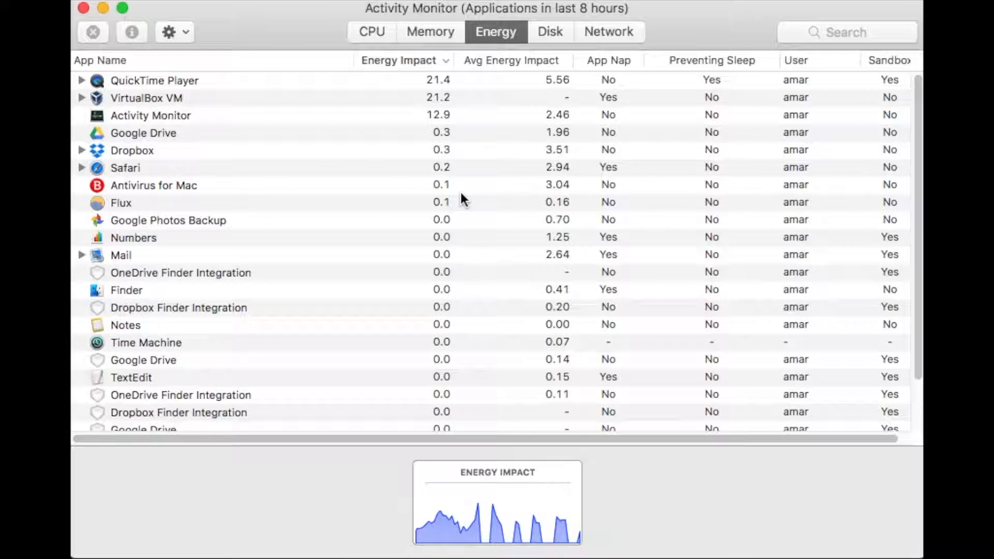
mouse_move(640, 137)
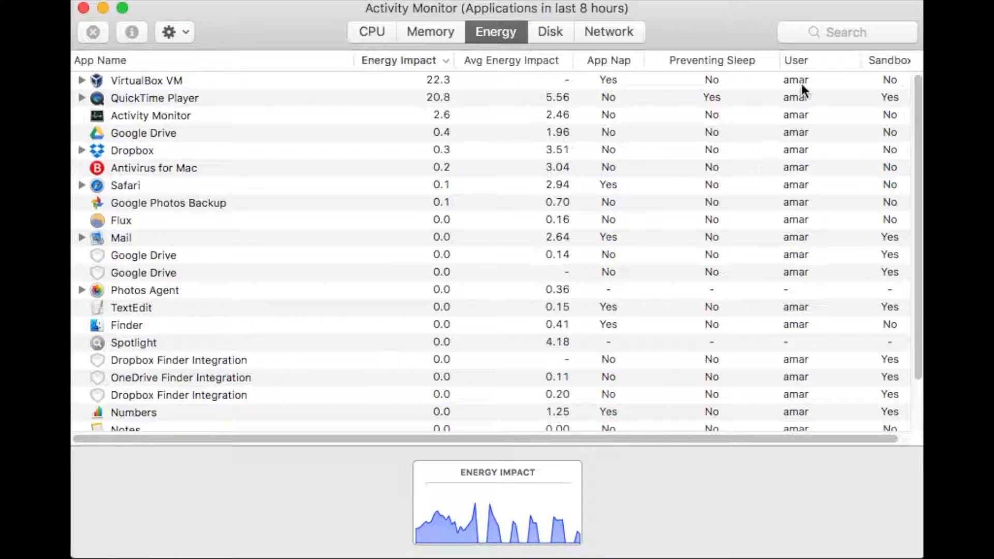
left_click(372, 31)
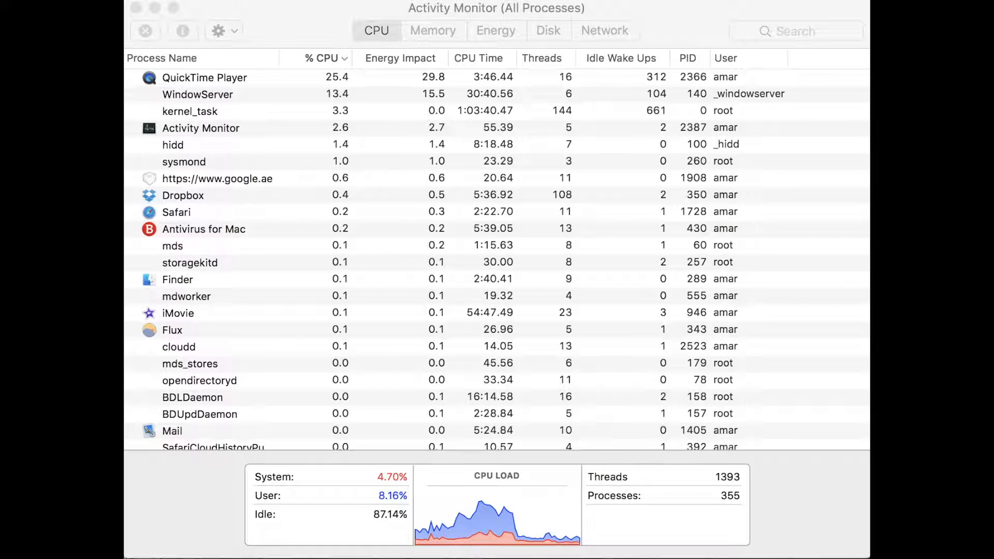
Look through memory, energy and CPU usage views in turn
left_click(433, 30)
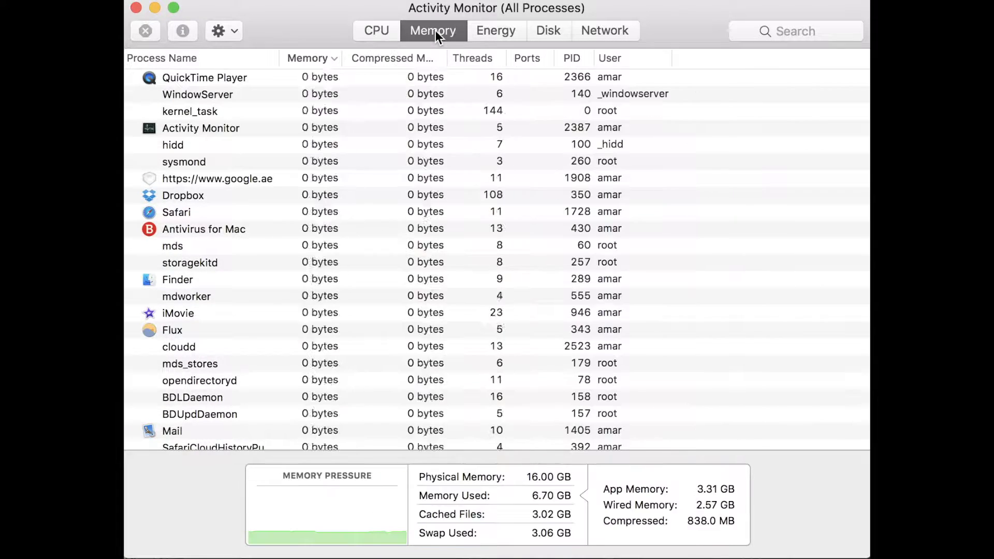
left_click(496, 30)
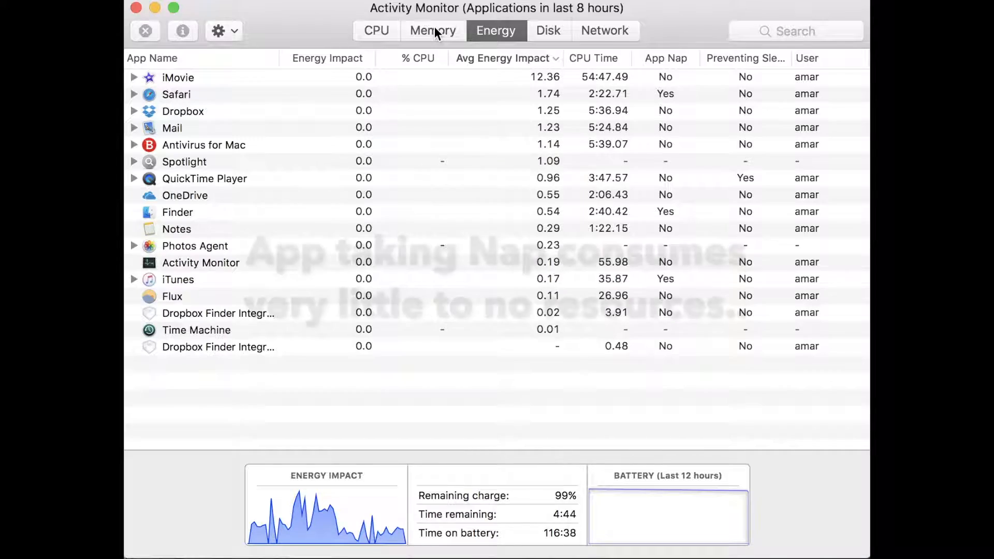
left_click(376, 30)
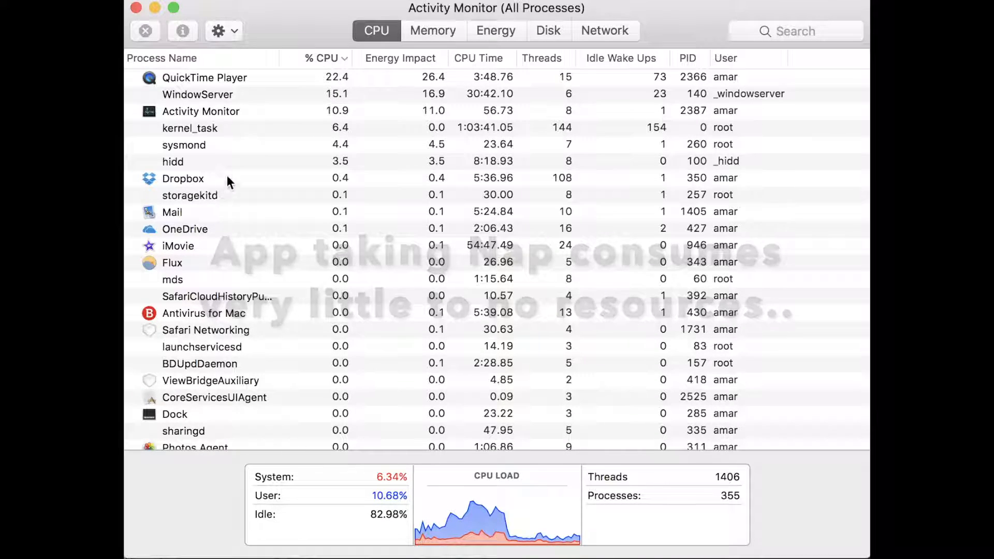
left_click(433, 30)
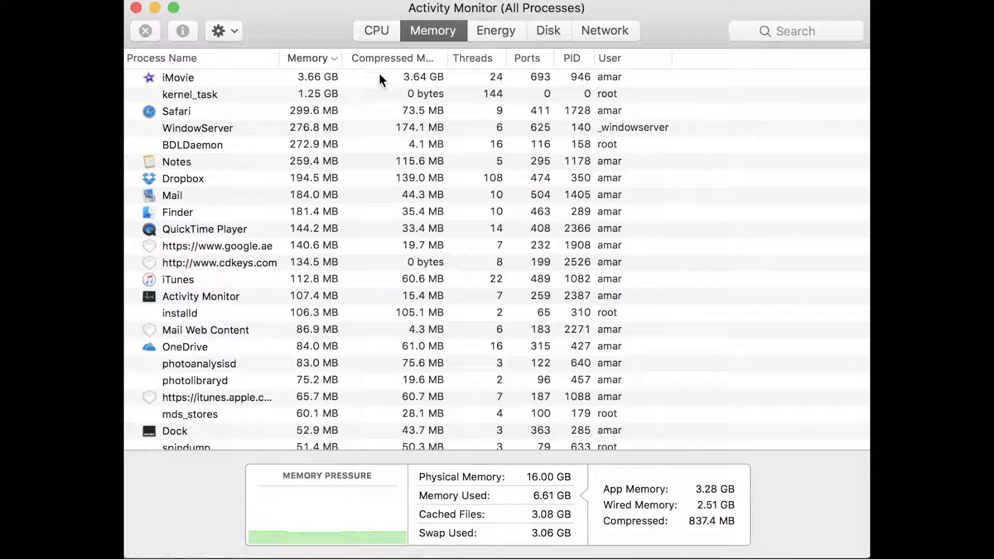
left_click(496, 30)
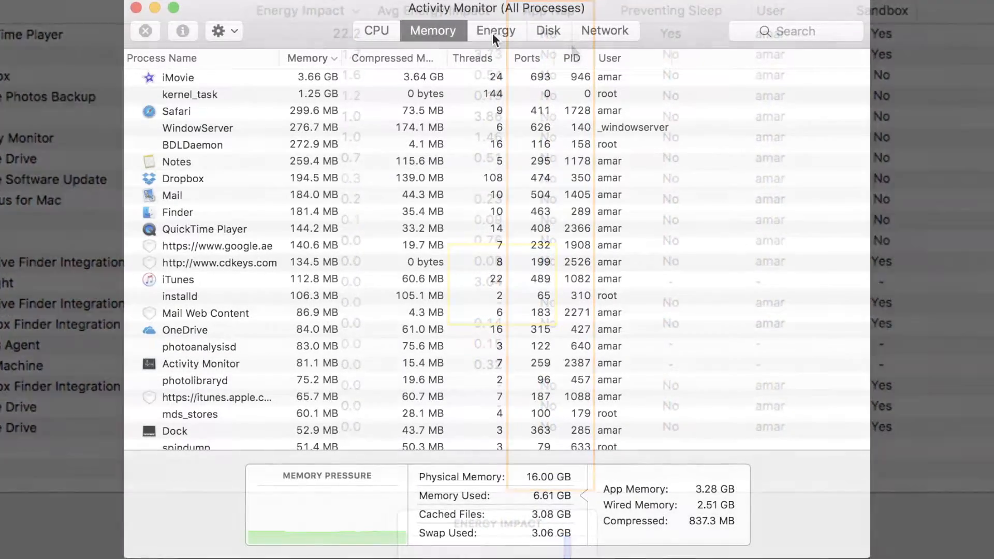
Toggle the sort order twice, then settle on the energy list led by iMovie's average impact
left_click(308, 58)
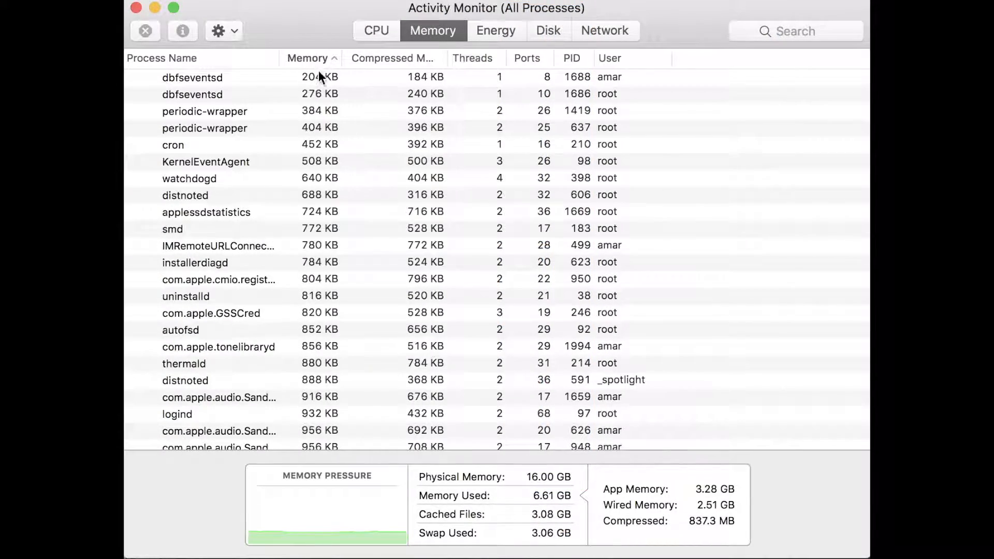
left_click(309, 58)
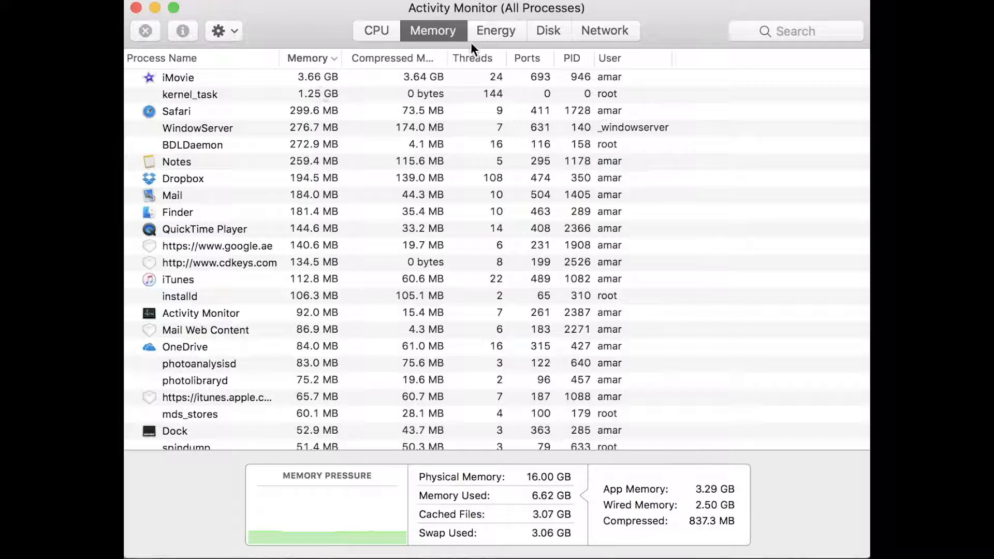
left_click(496, 30)
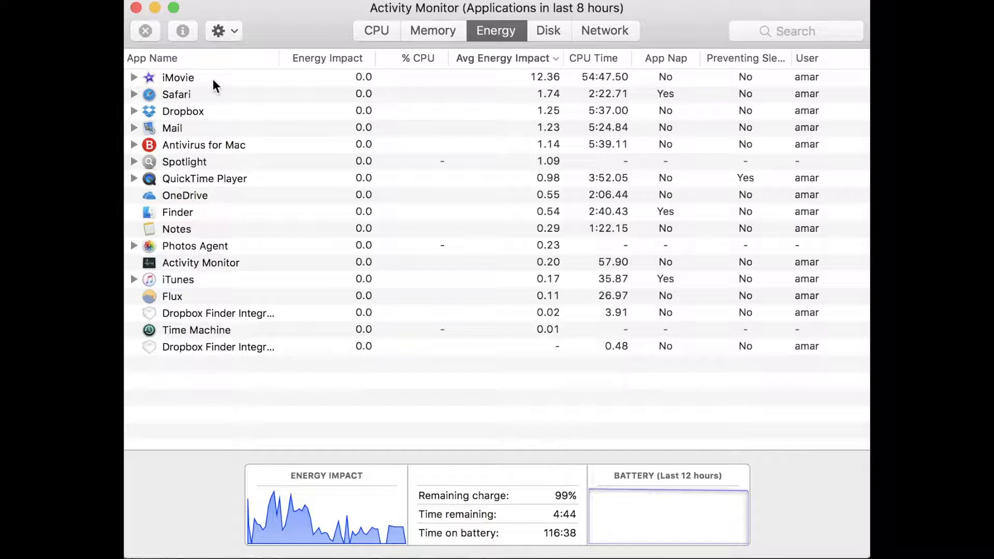
Peek at iMovie's helper processes, then rank apps by current energy impact, QuickTime Player first at 29.5
left_click(133, 78)
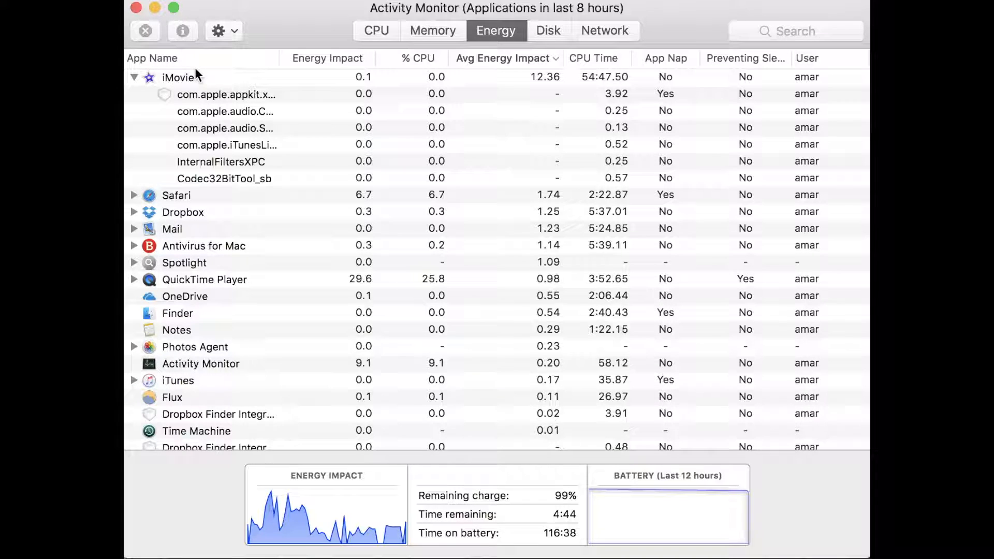
left_click(133, 77)
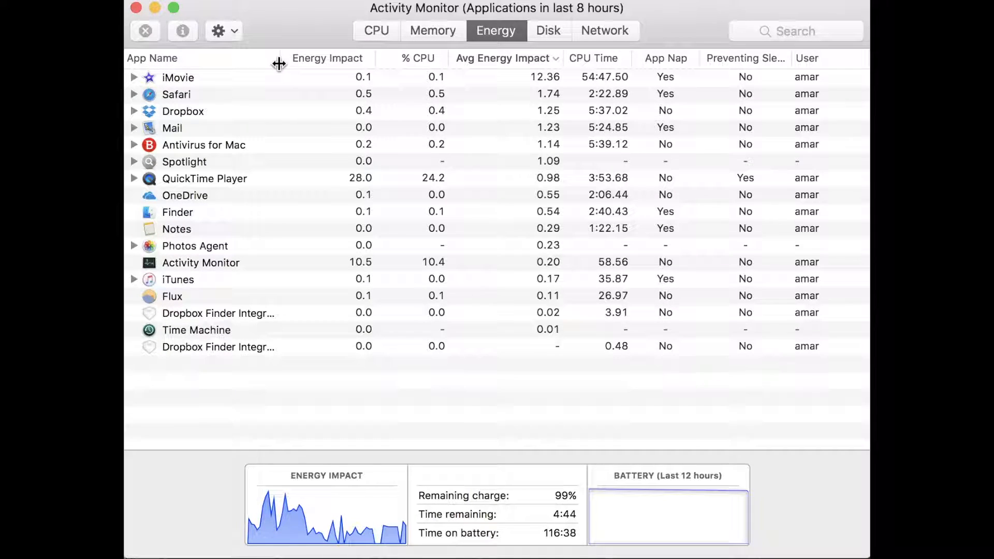
left_click(327, 58)
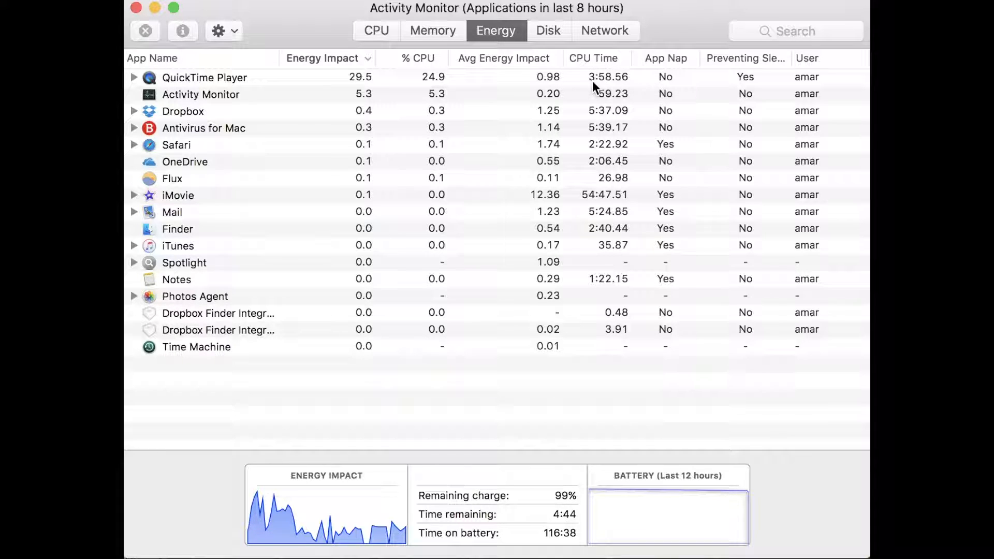
Rank by average energy impact, then by total CPU time, with iMovie leading at 54:47.52
left_click(504, 58)
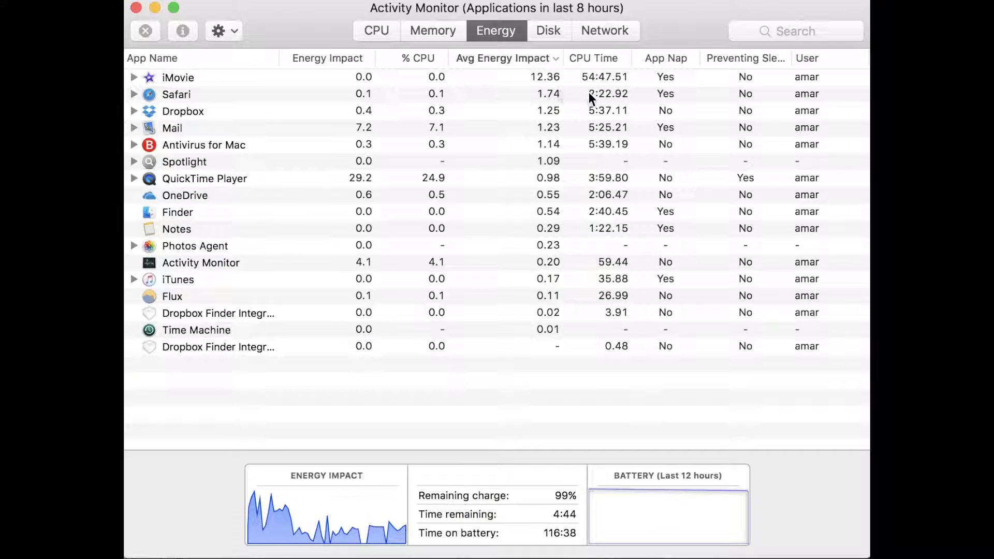
mouse_move(610, 108)
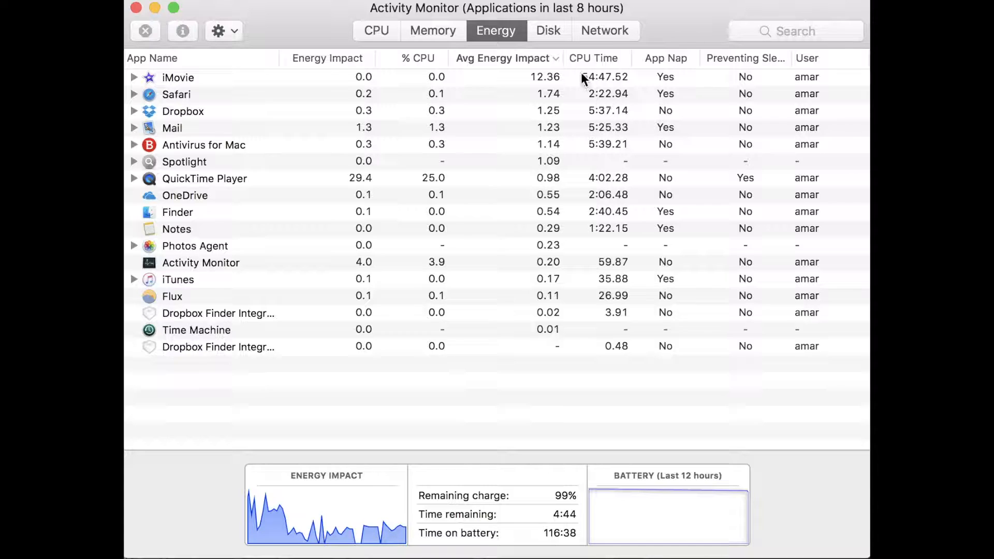
left_click(593, 58)
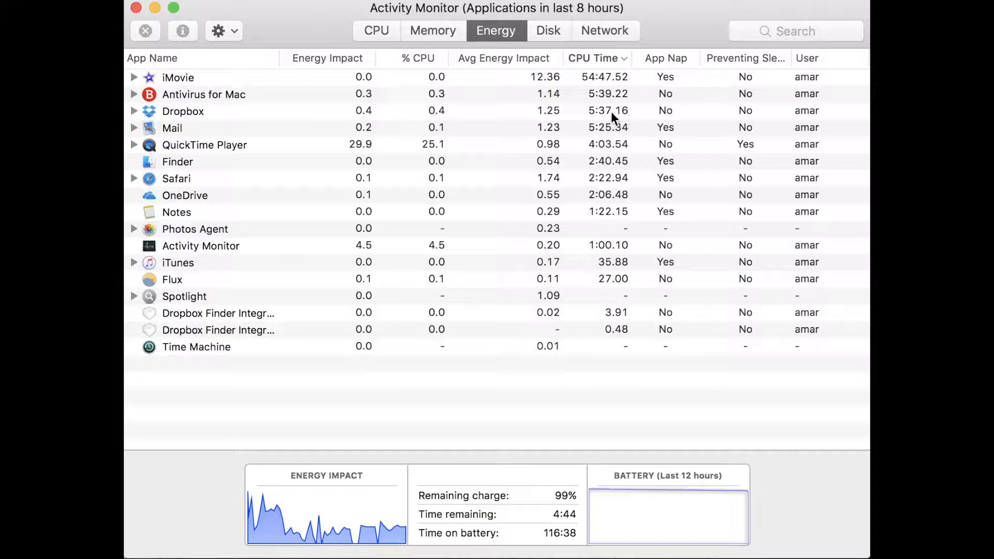
mouse_move(561, 213)
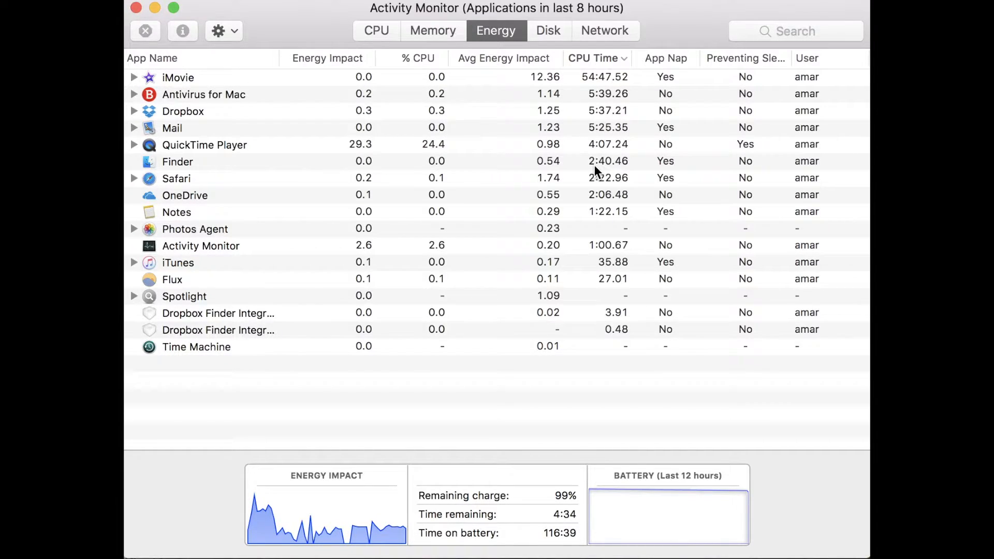
mouse_move(558, 188)
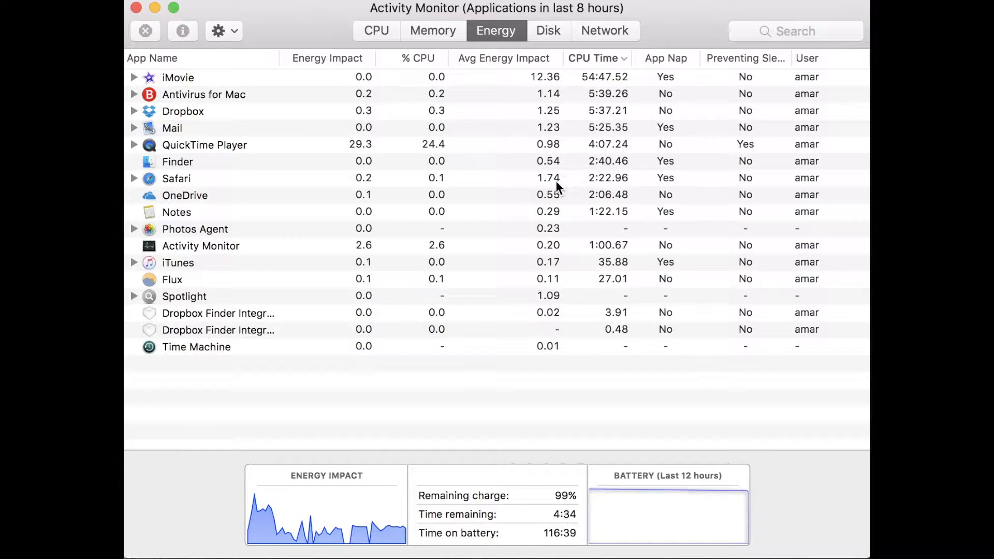
left_click(185, 195)
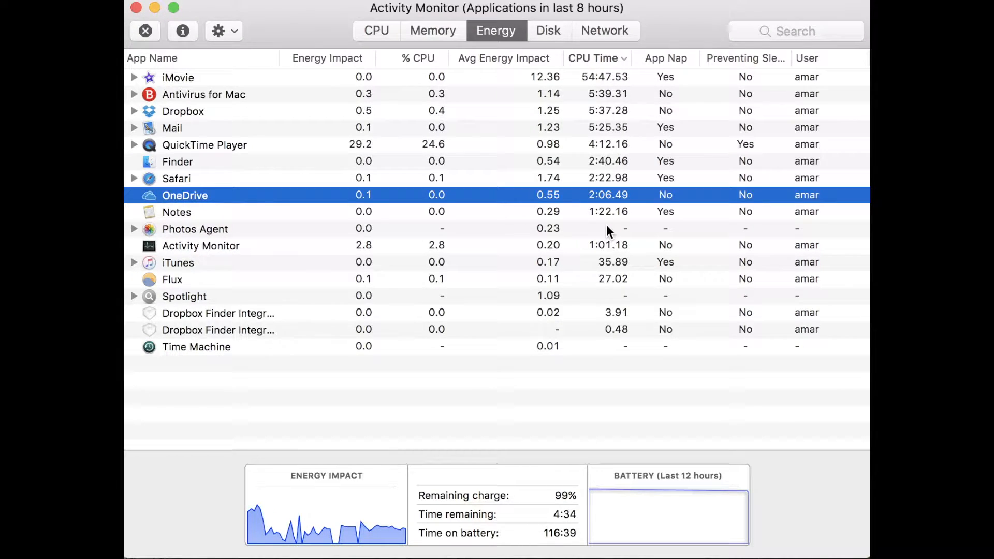